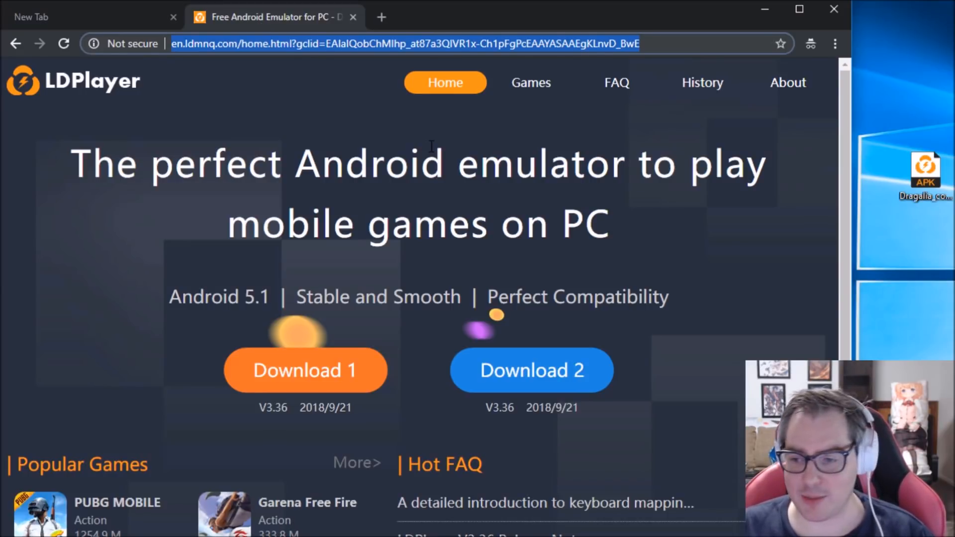
mouse_move(273, 291)
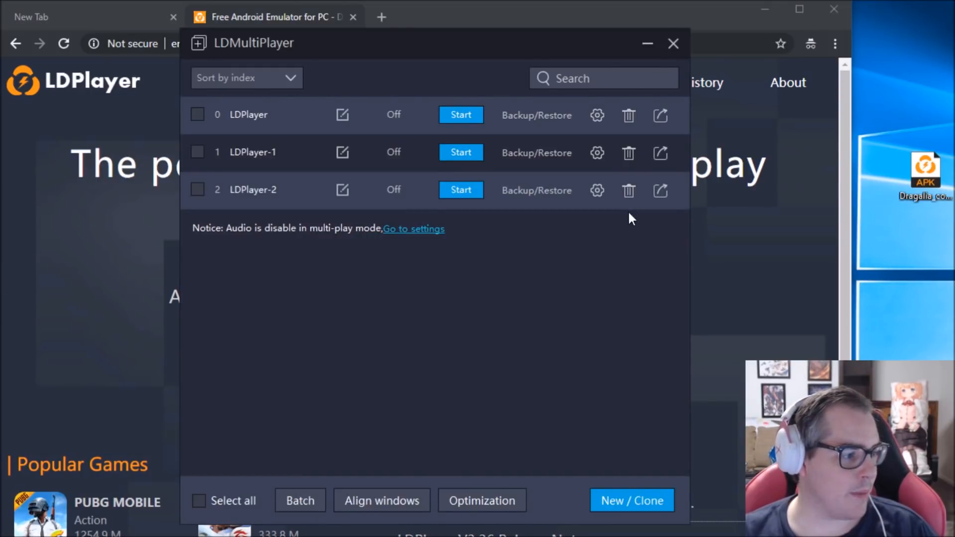
- Delete the extra emulator instance from LDMultiPlayer
left_click(629, 152)
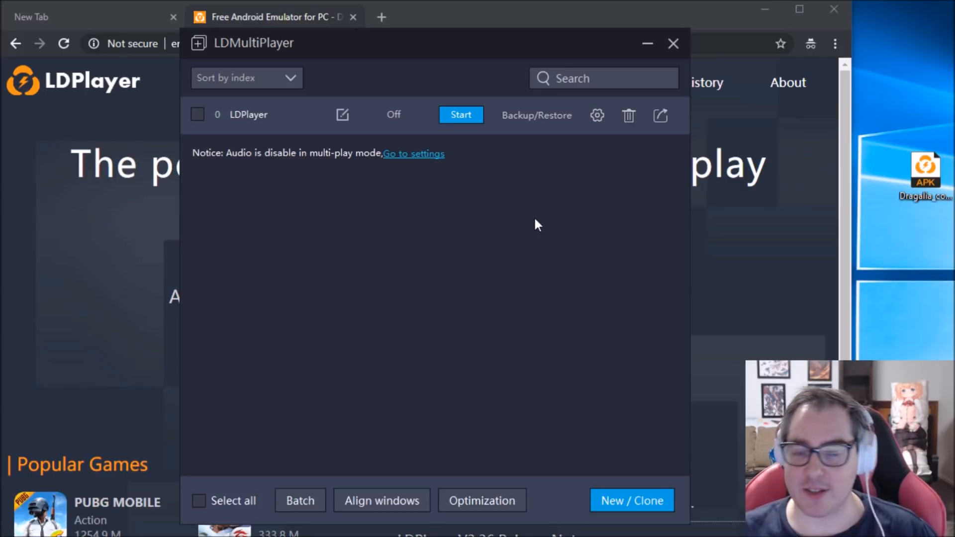
mouse_move(511, 213)
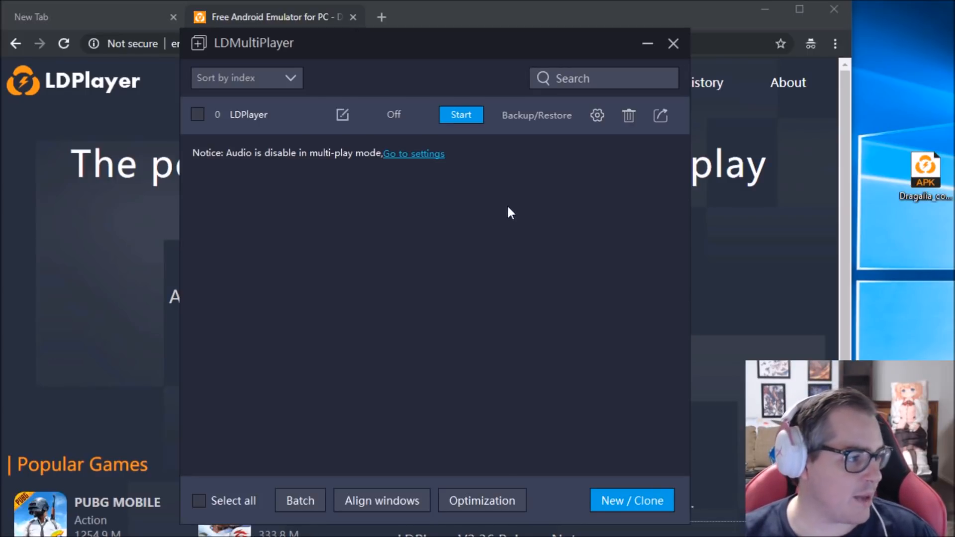
mouse_move(630, 484)
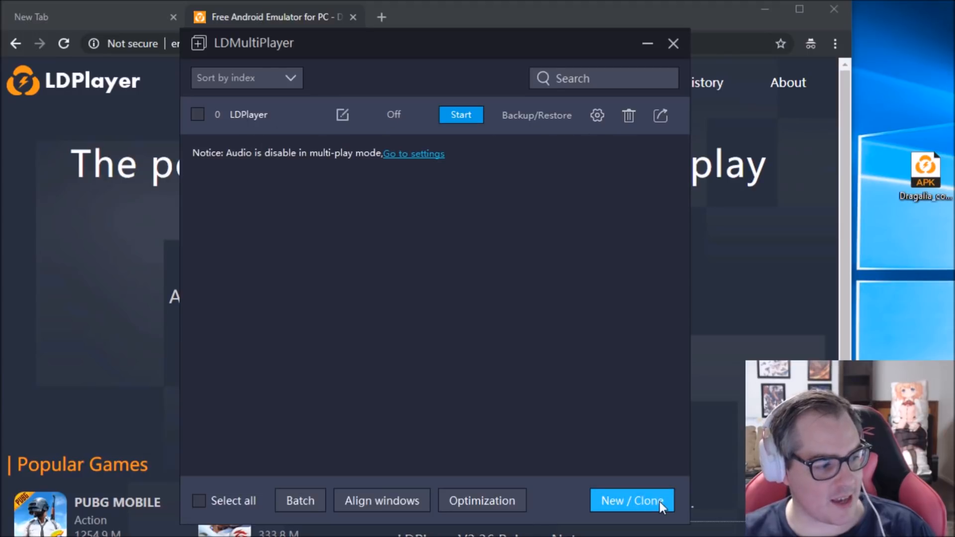
- Create a fresh emulator instance and rename it 'BaseEmu'
left_click(632, 501)
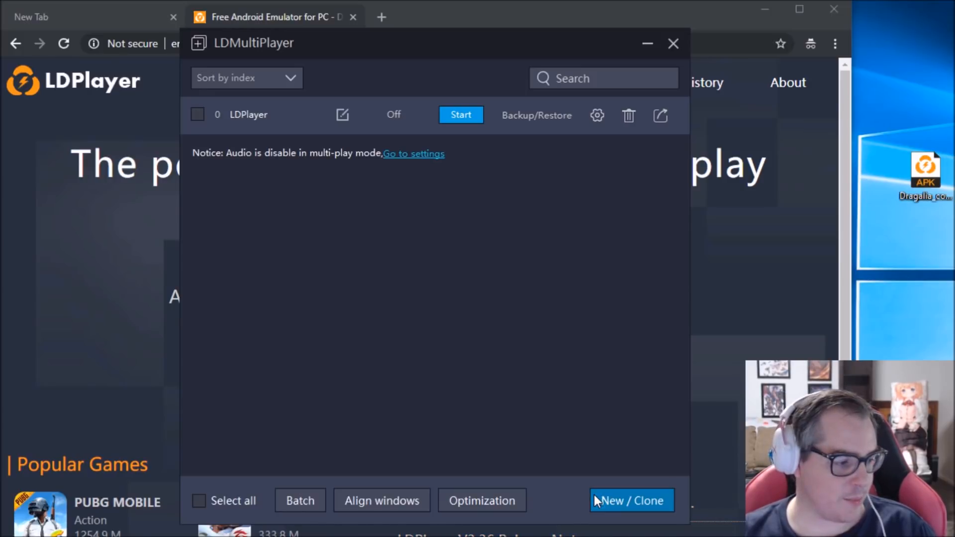
left_click(631, 500)
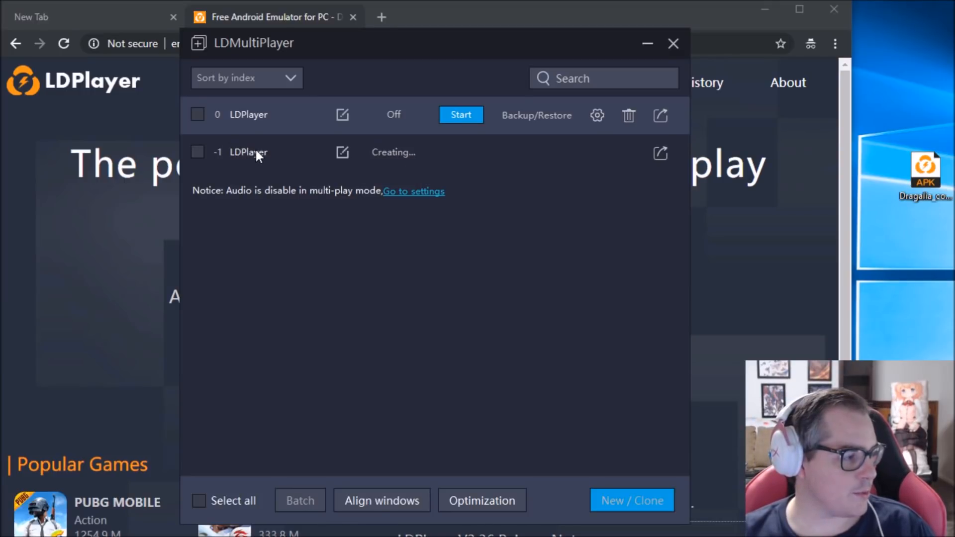
left_click(342, 152)
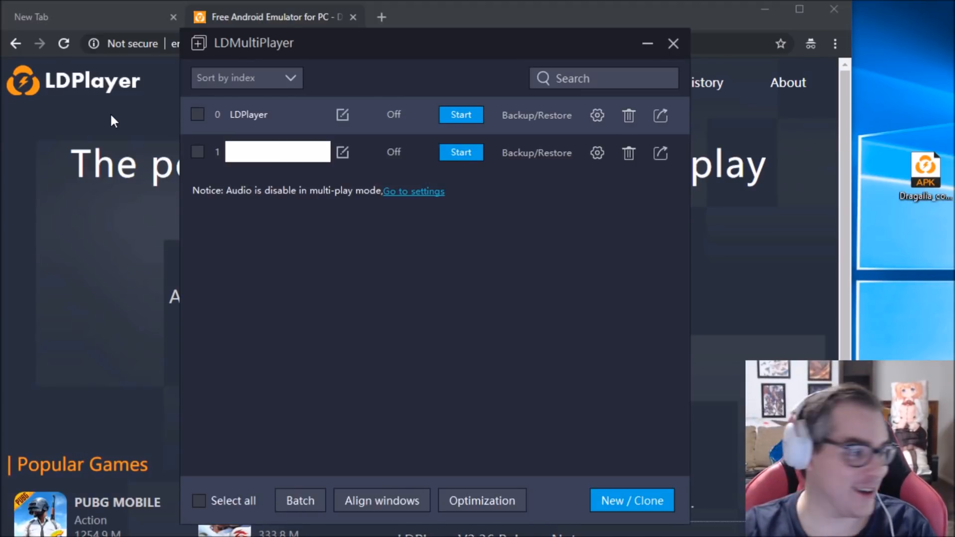
type("B")
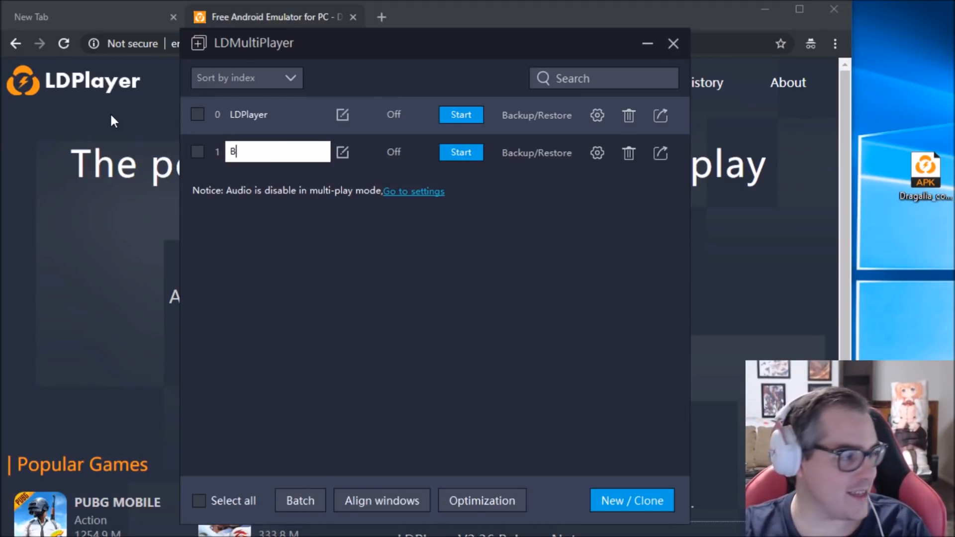
type("ase")
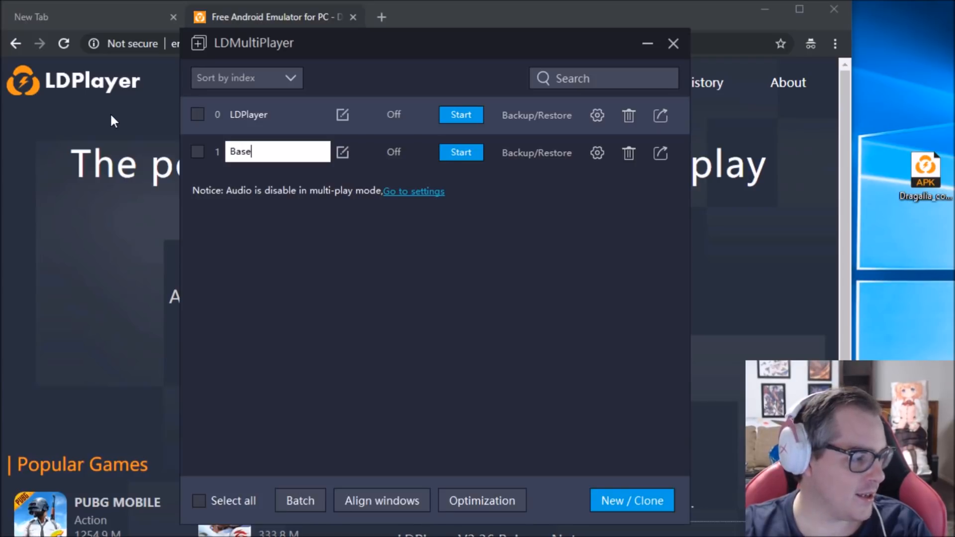
type("Emu")
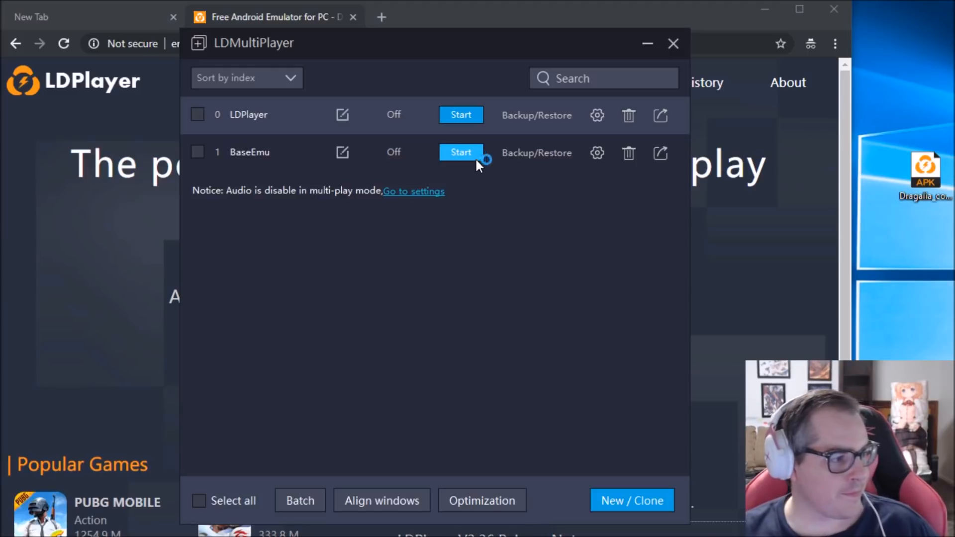
- Start the BaseEmu instance from LDMultiPlayer
left_click(461, 153)
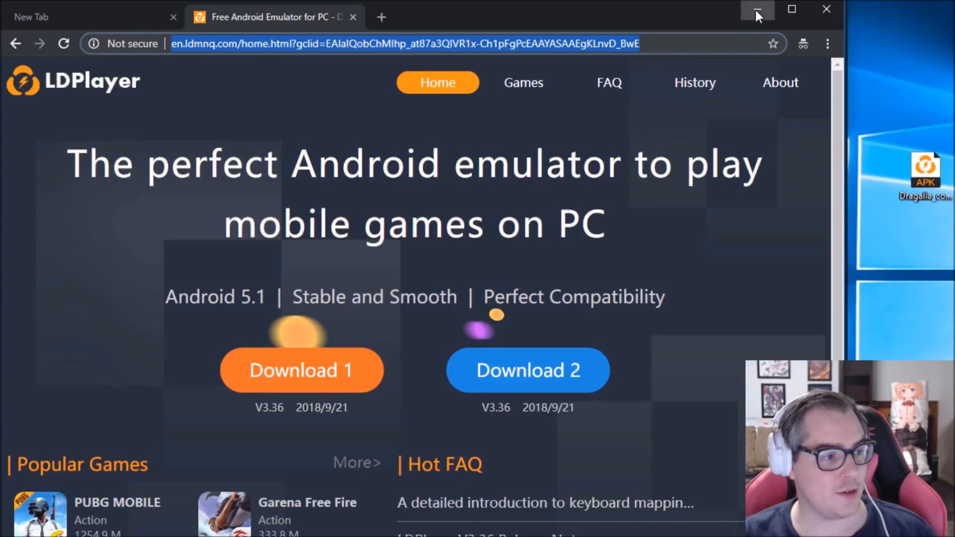
- Minimize the browser to bring the emulator window forward
left_click(758, 11)
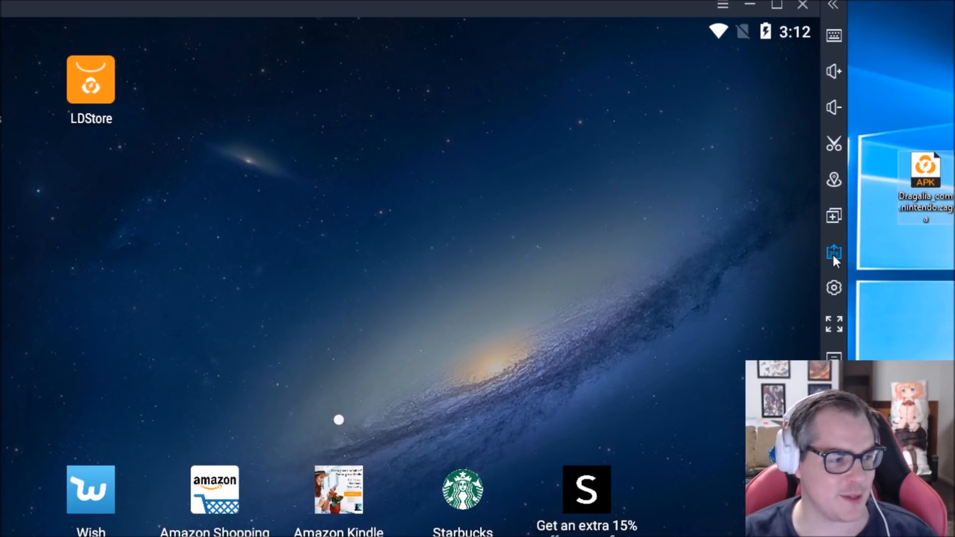
mouse_move(833, 253)
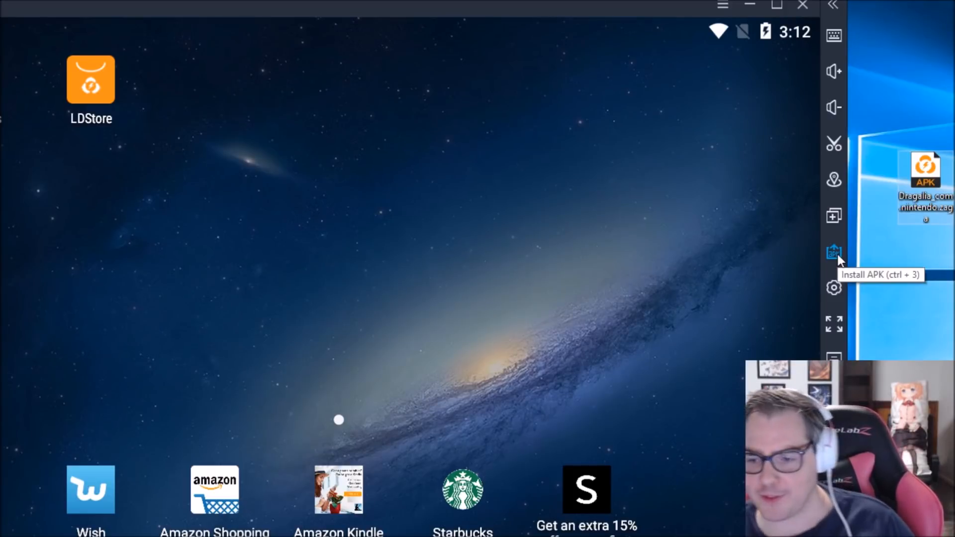
mouse_move(902, 246)
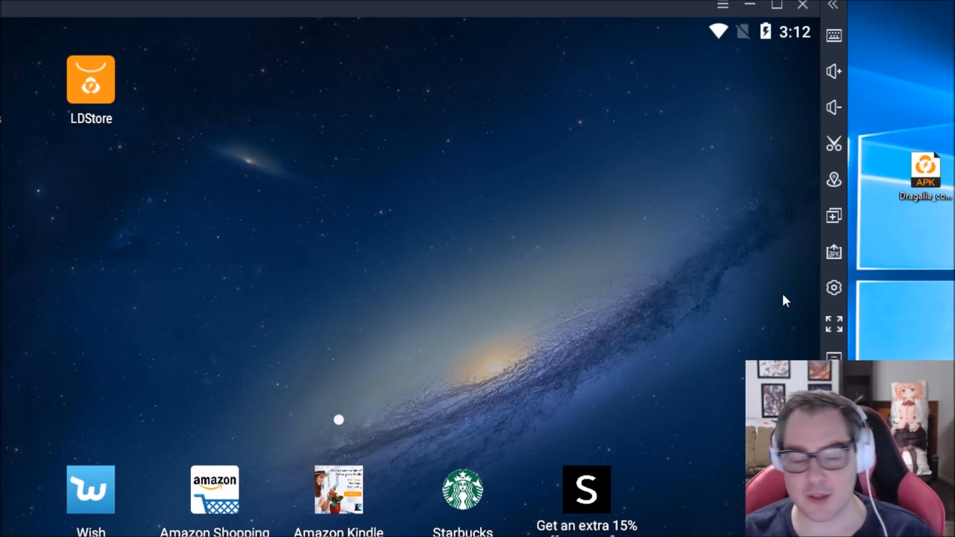
mouse_move(833, 251)
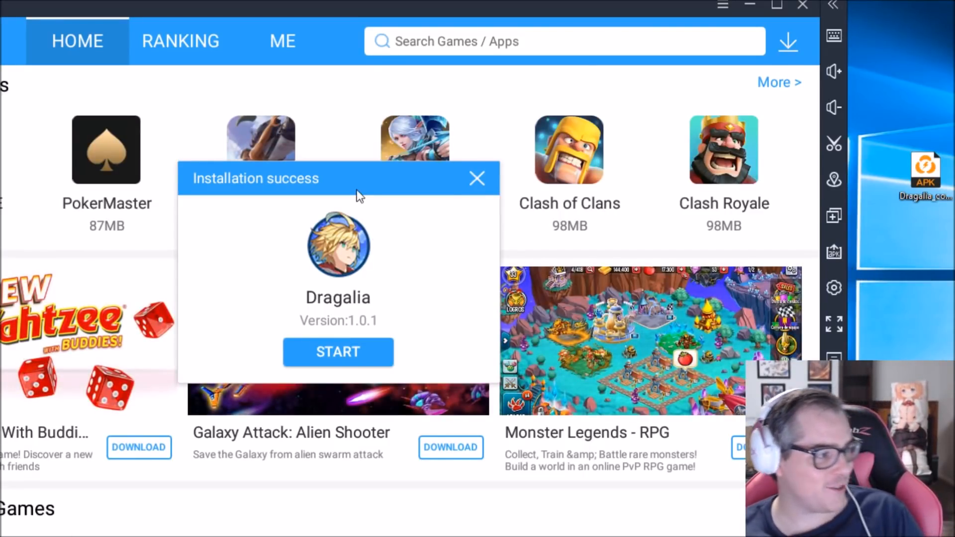
- Dismiss the Dragalia installation success notice
left_click(477, 178)
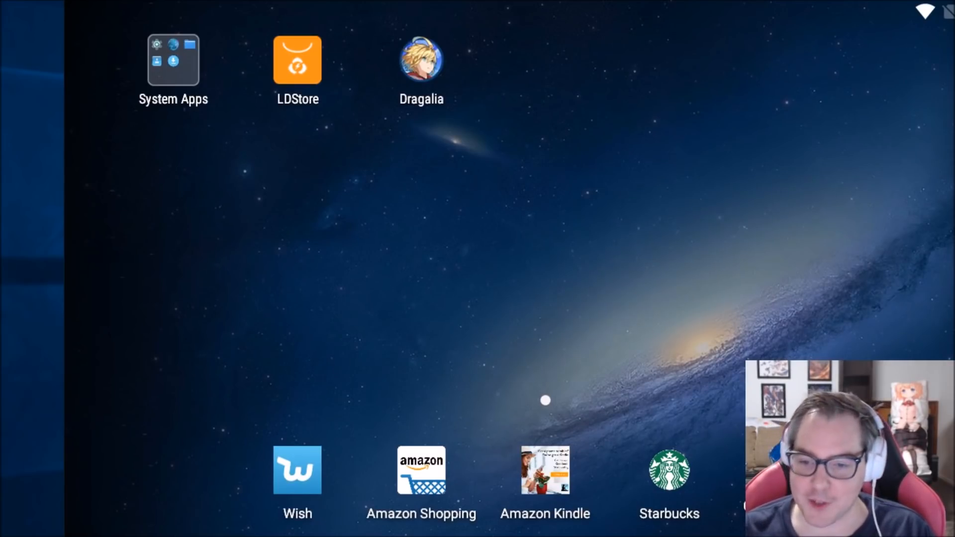
mouse_move(561, 173)
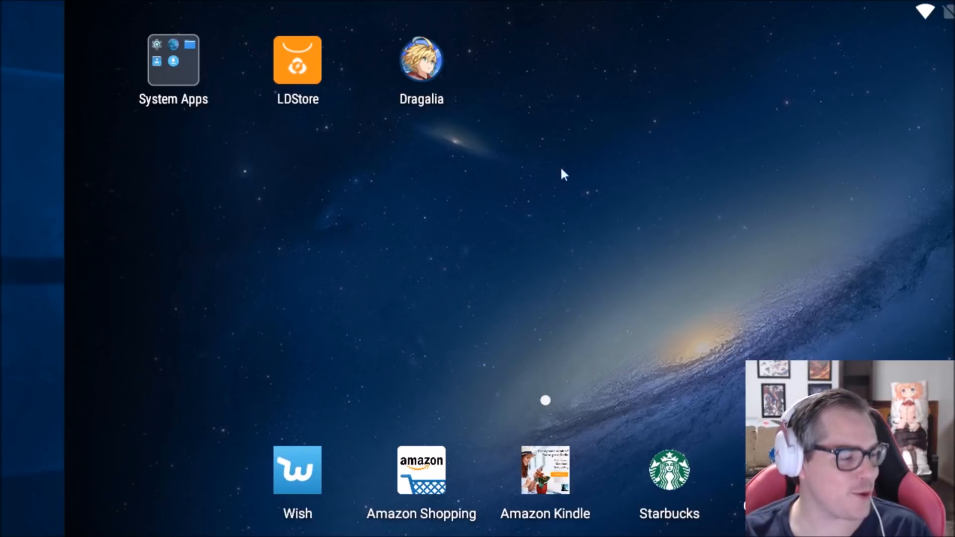
mouse_move(396, 135)
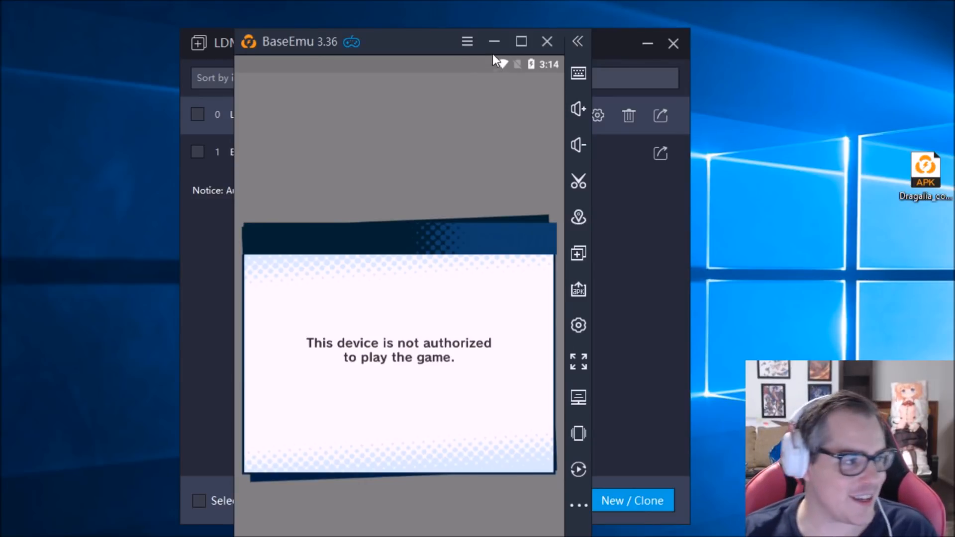
mouse_move(467, 41)
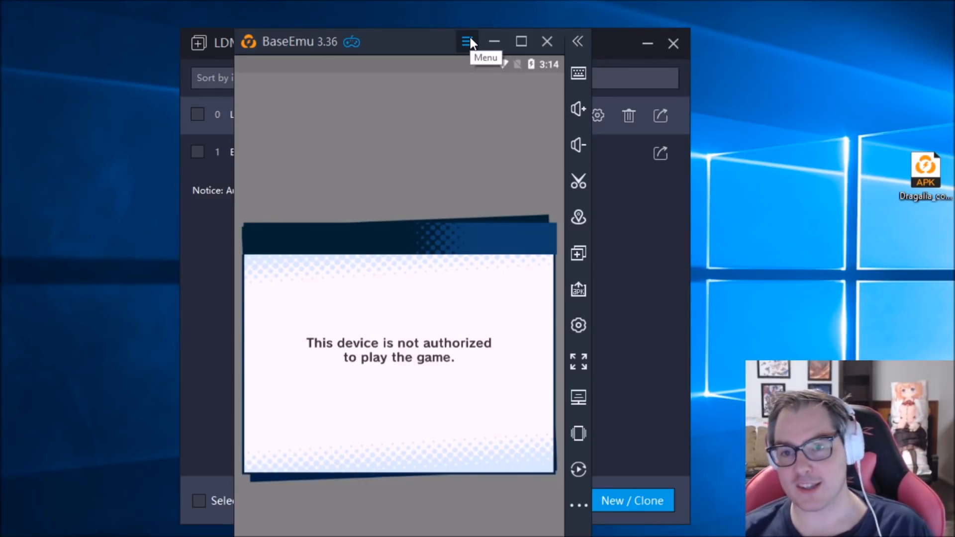
- Set 960x540 resolution, disable root permission, and save BaseEmu's settings
left_click(467, 42)
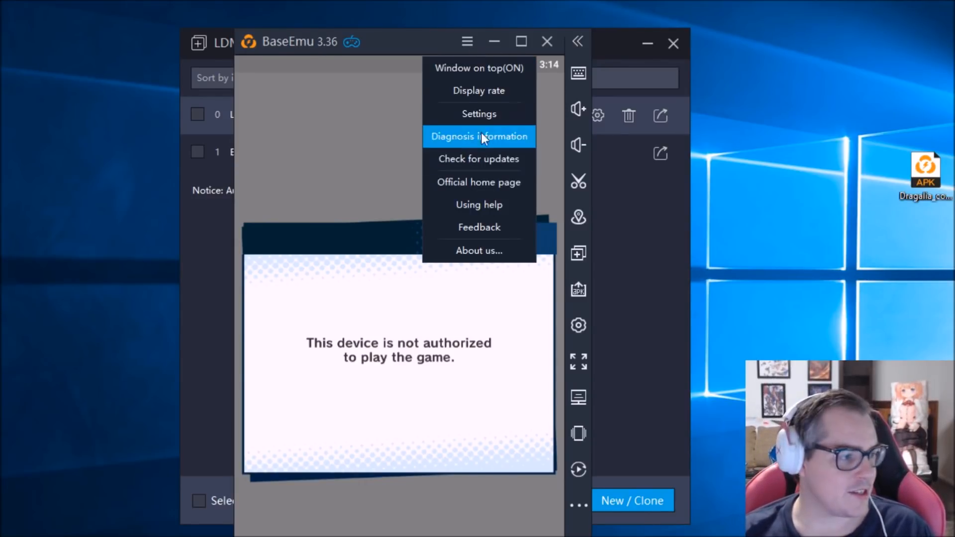
left_click(479, 114)
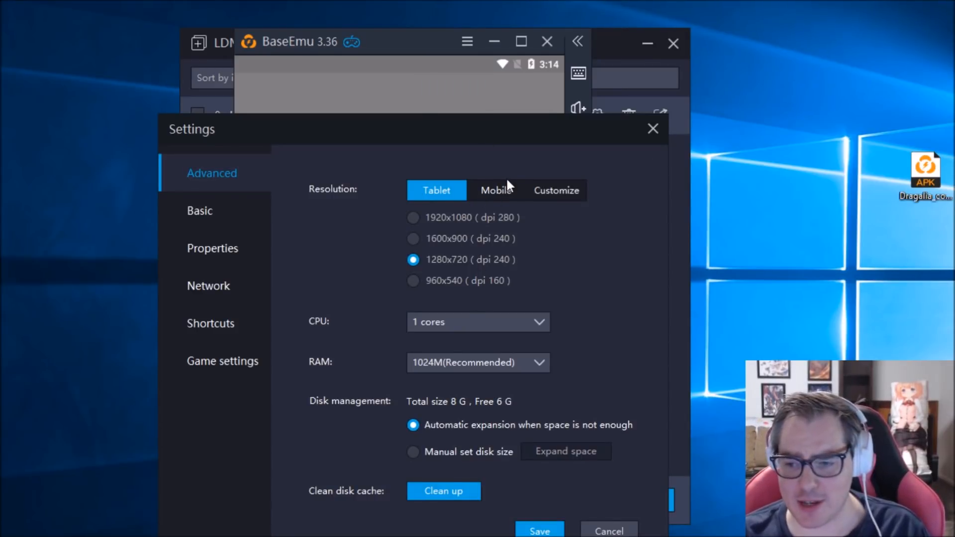
left_click(413, 280)
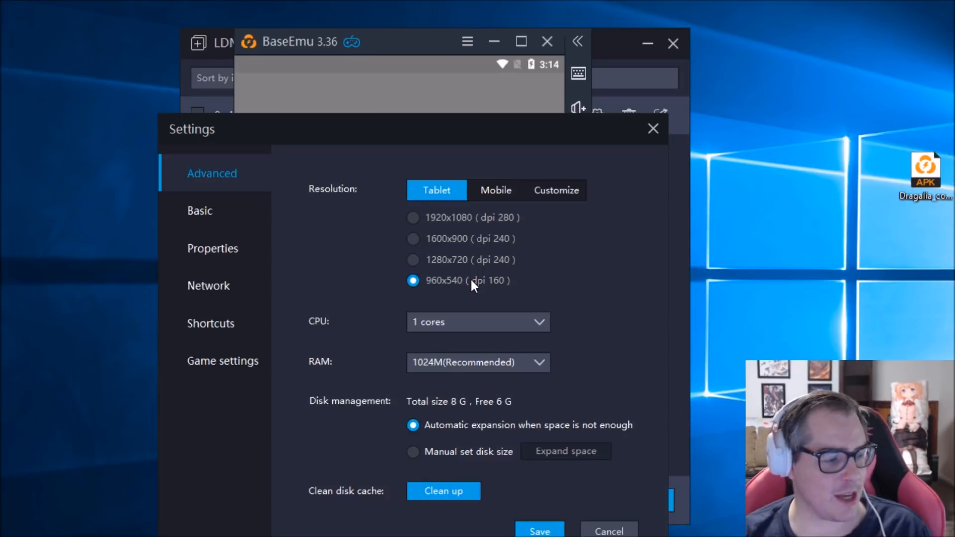
mouse_move(378, 245)
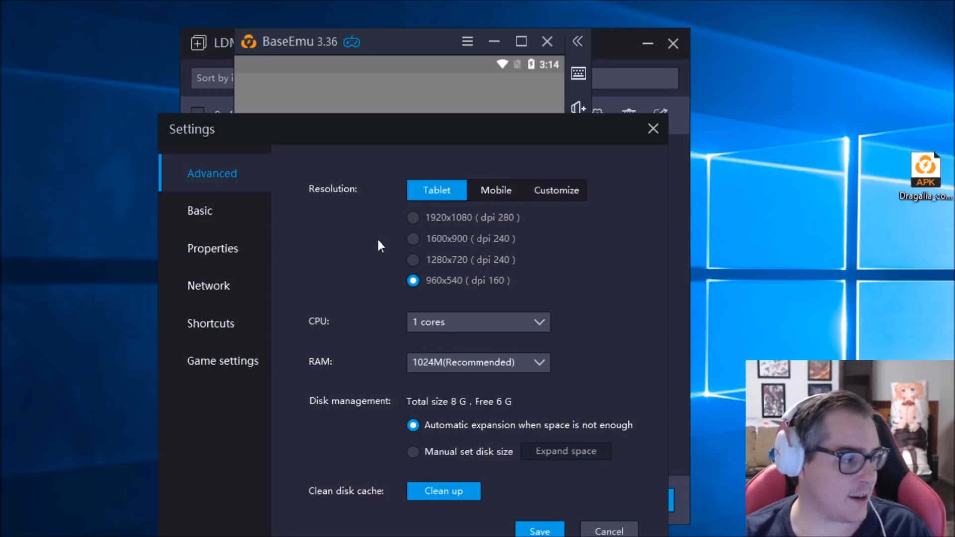
mouse_move(355, 271)
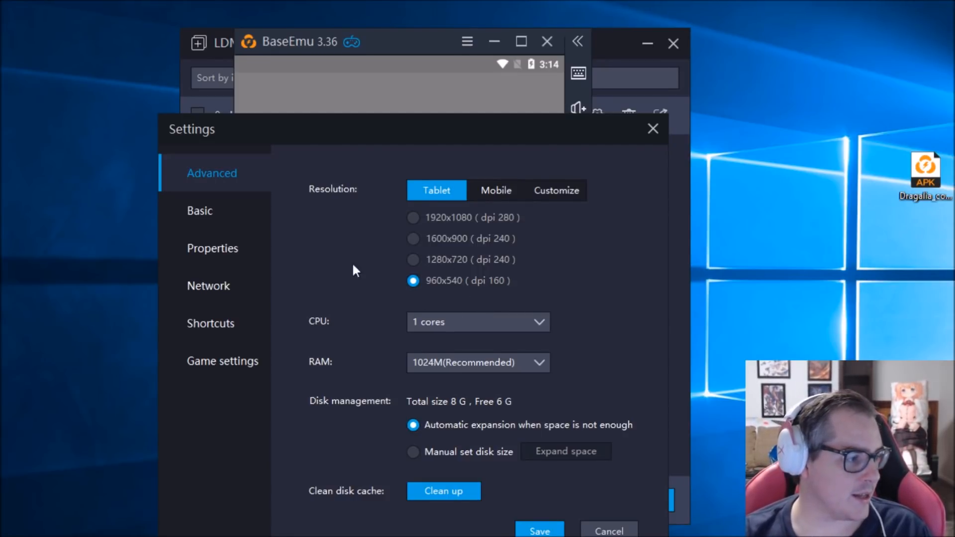
left_click(200, 210)
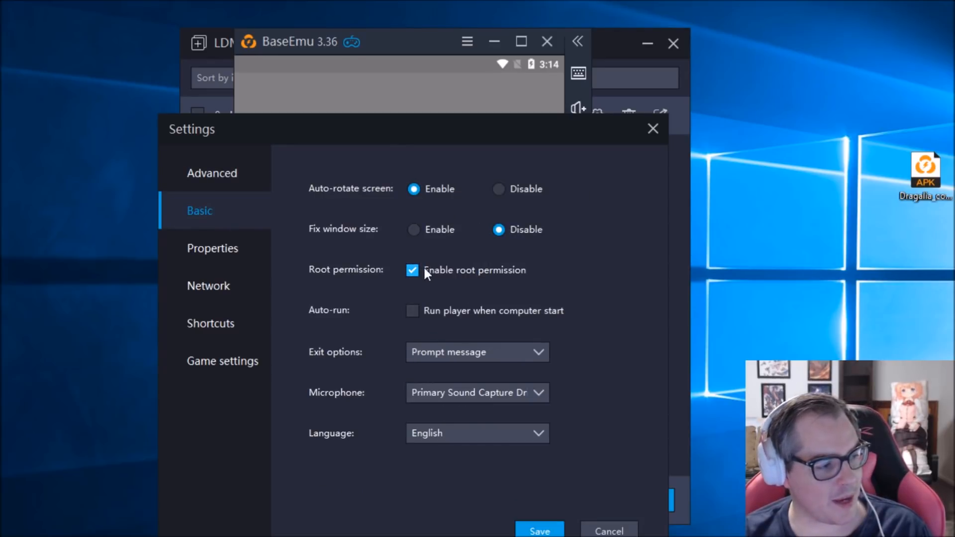
left_click(413, 269)
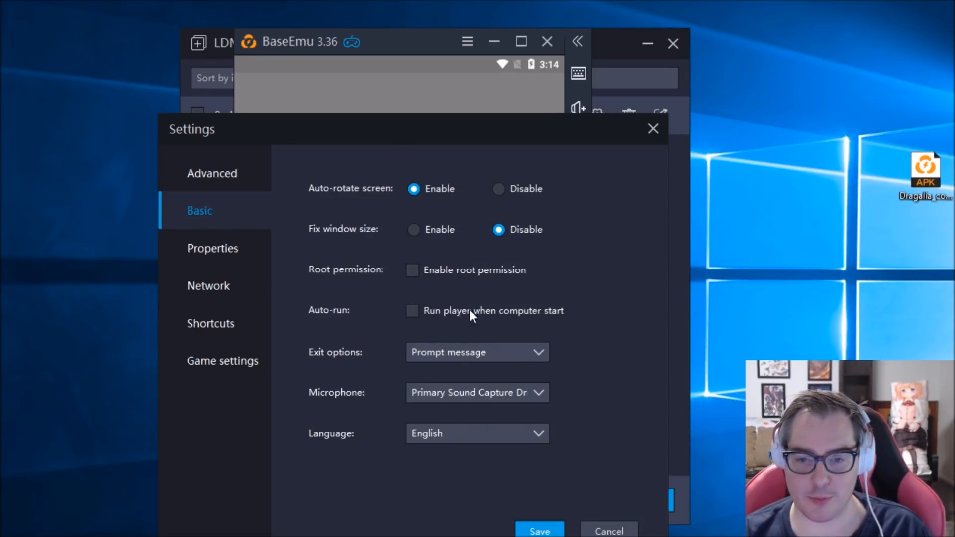
left_click(539, 529)
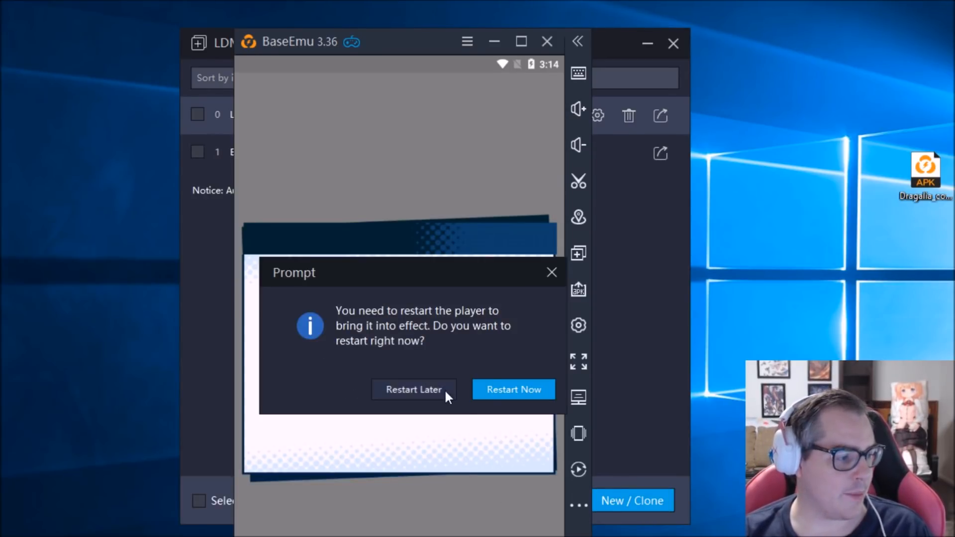
- Restart BaseEmu now to apply the new settings
left_click(414, 389)
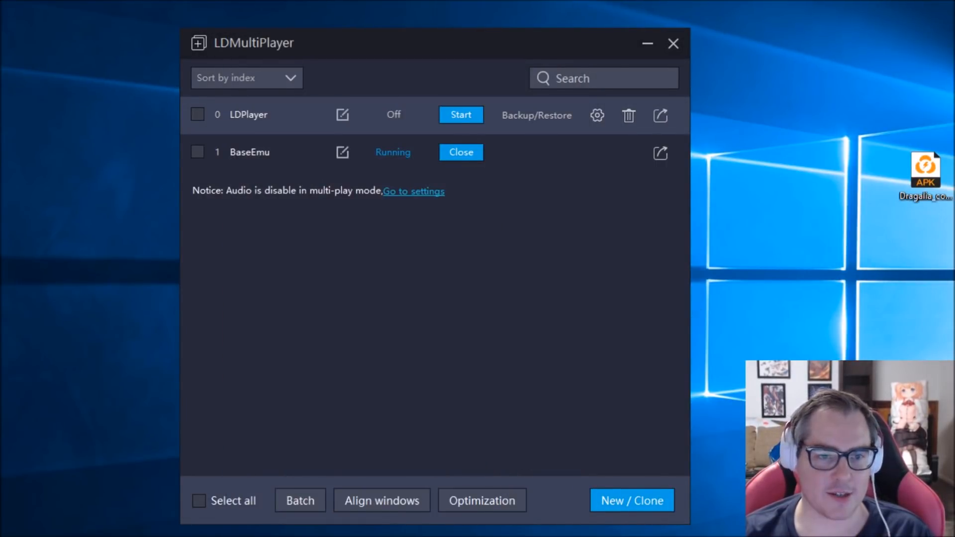
- Launch Dragalia Lost and accept the user agreement and privacy policy
left_click(460, 114)
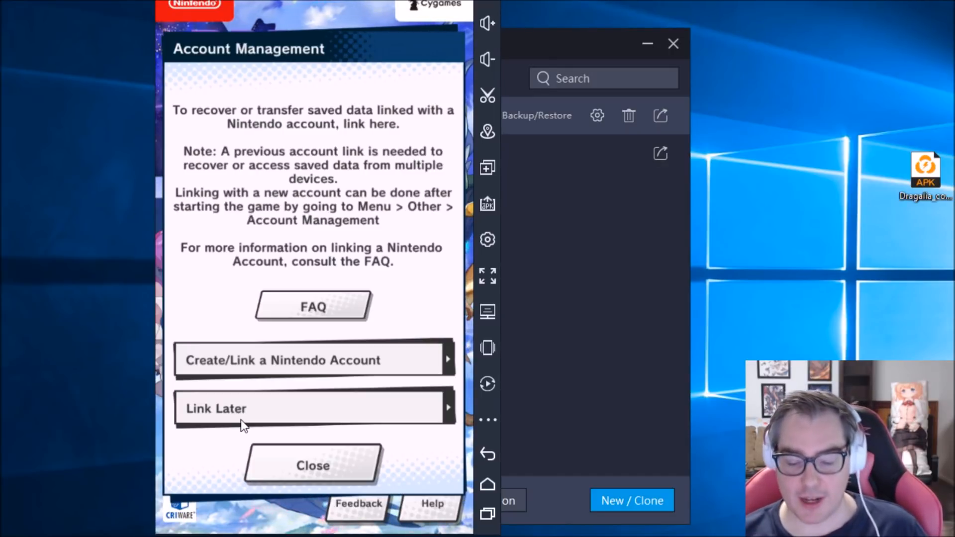
mouse_move(266, 336)
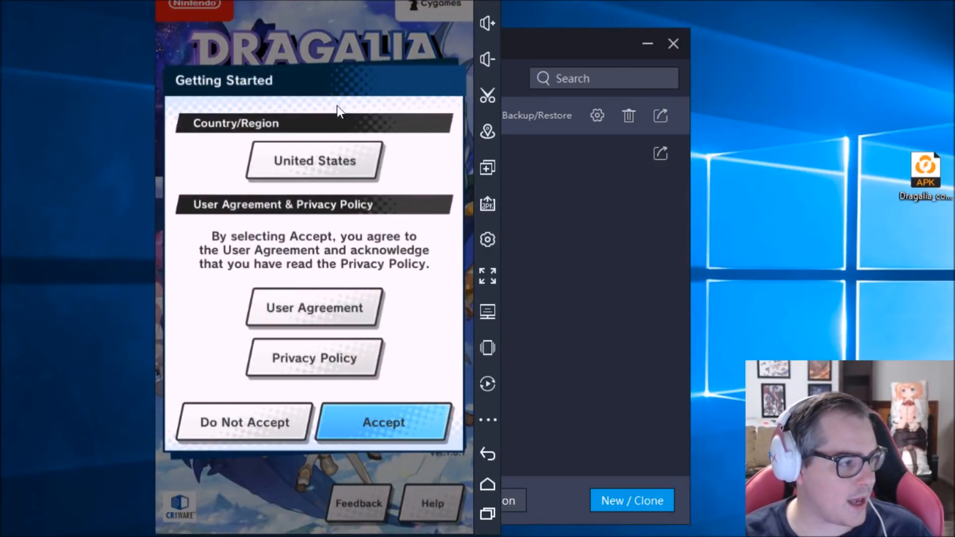
left_click(383, 422)
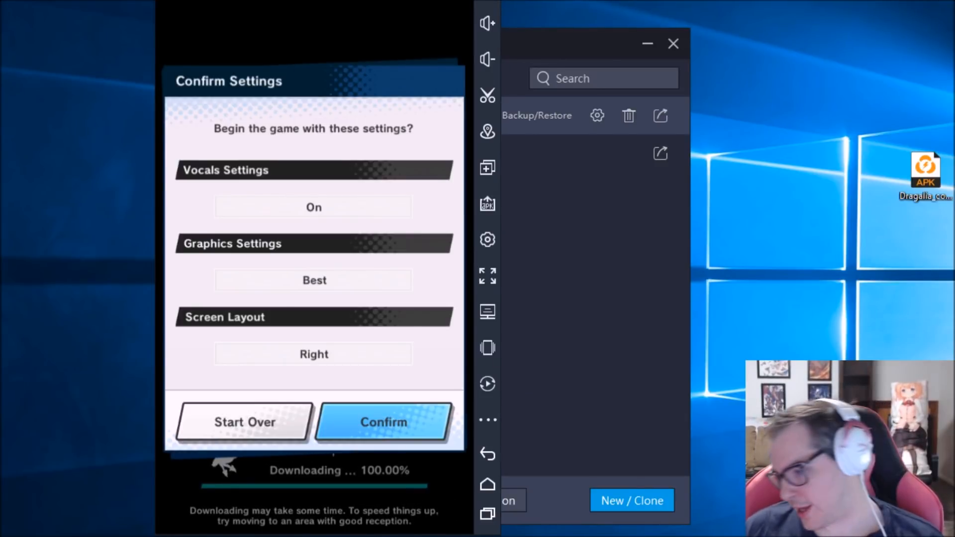
- Confirm the vocals, graphics and layout settings and advance the Prince's opening dialogue
left_click(384, 422)
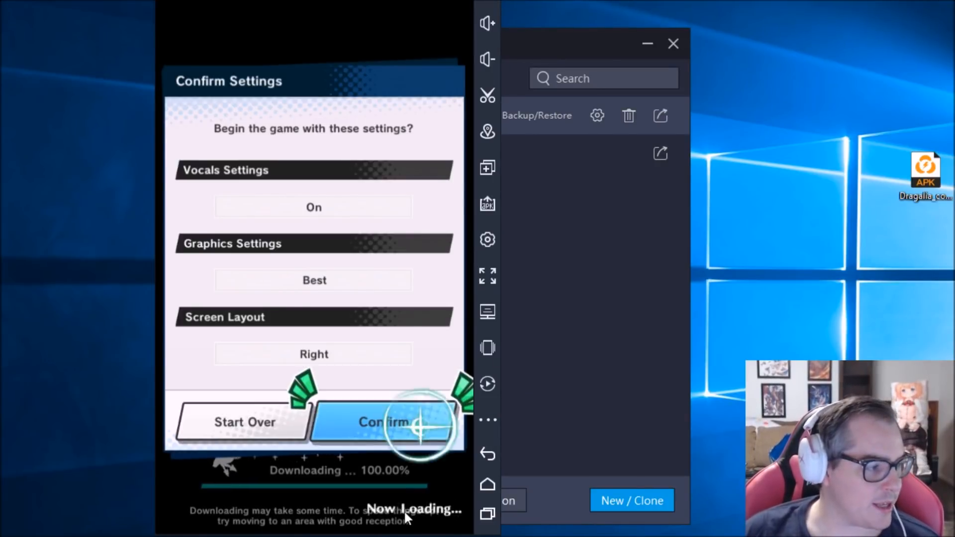
left_click(383, 421)
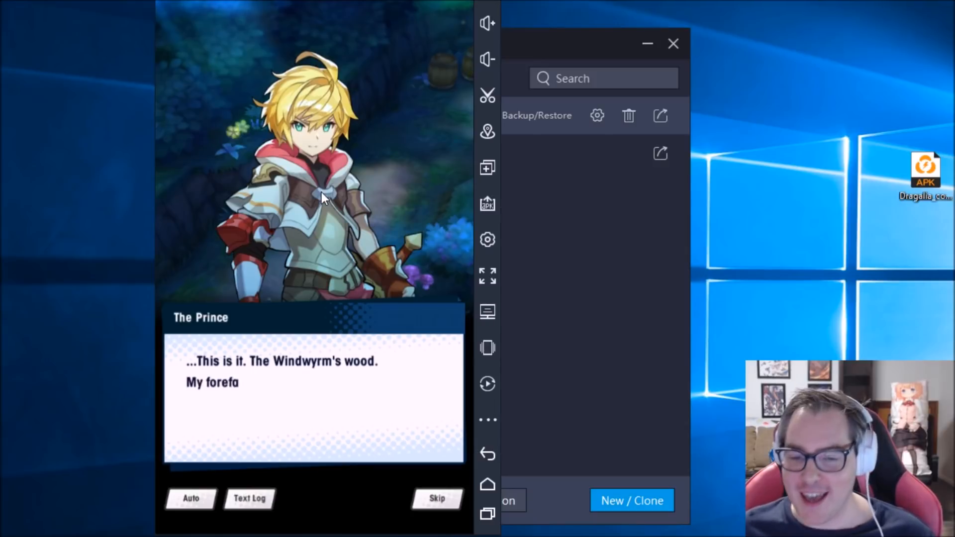
left_click(314, 396)
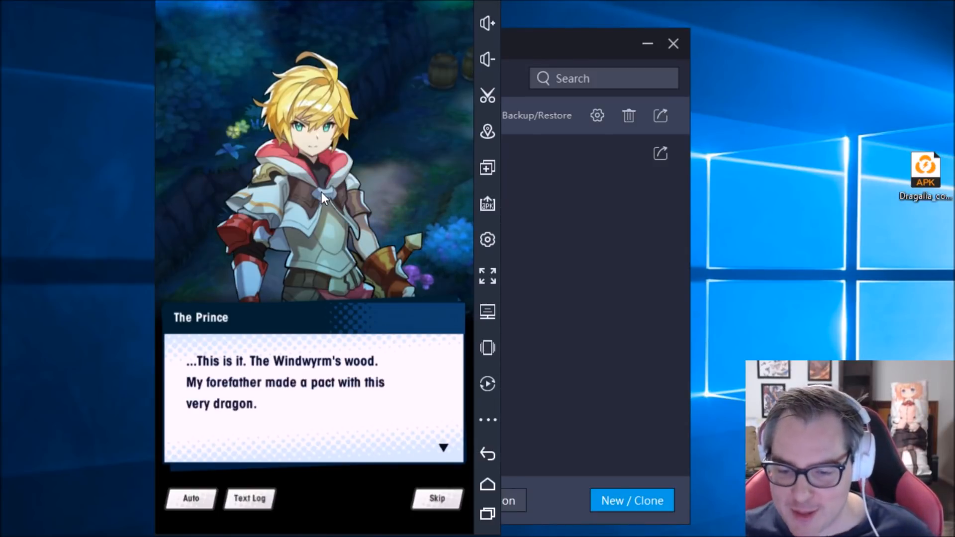